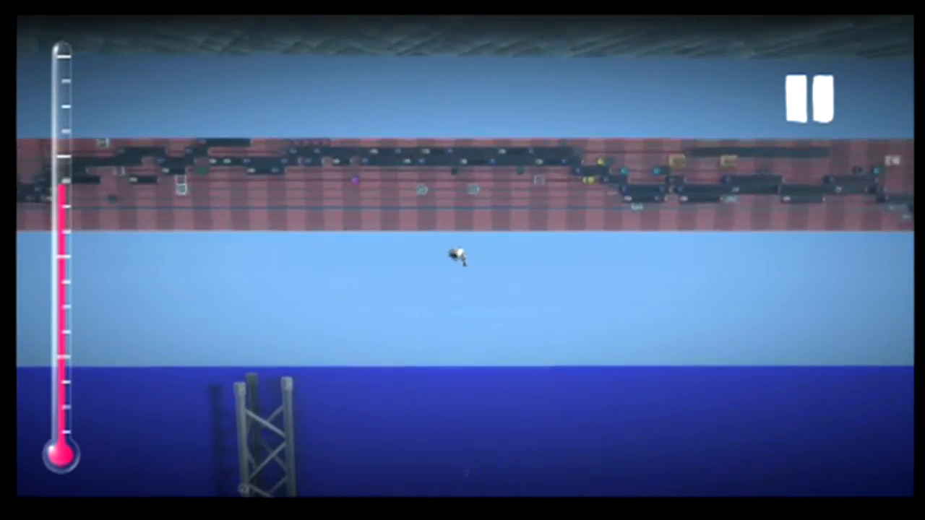
# Step: Open the park microchip's circuit board to see its wired switches
pyautogui.click(806, 100)
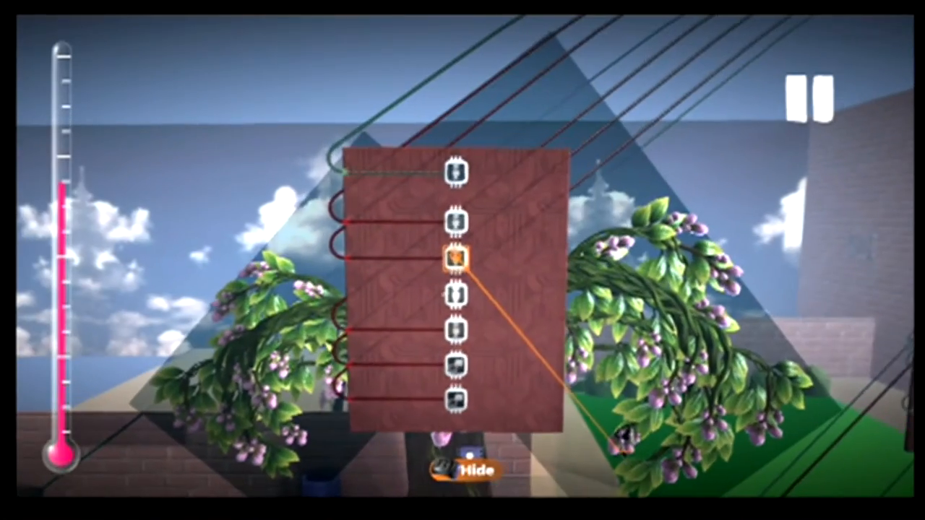
pyautogui.click(458, 261)
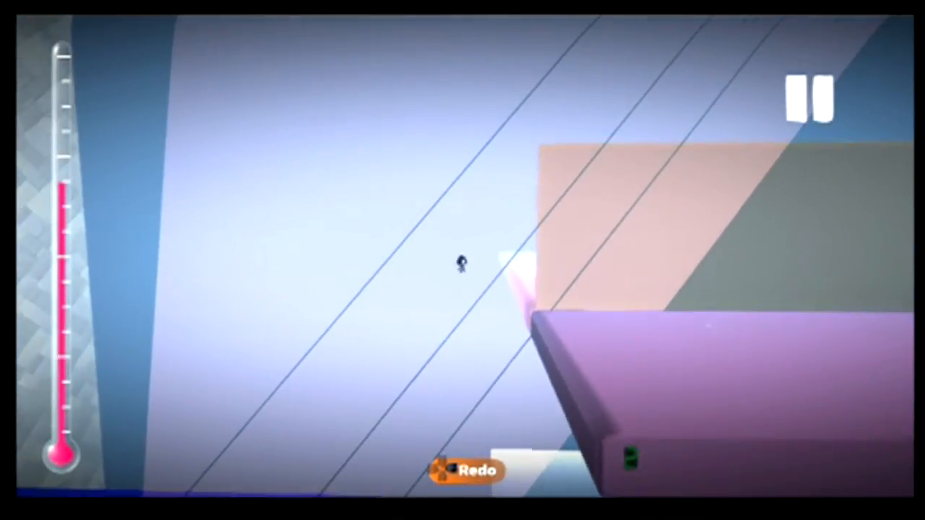
# Step: Position the park elements and seat the girl on the red bench under the tree
pyautogui.click(808, 98)
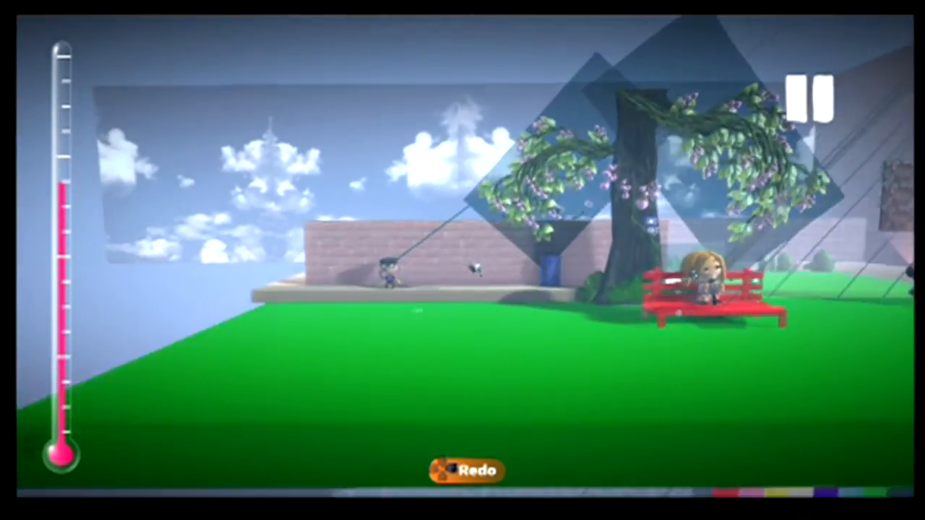
pyautogui.click(807, 94)
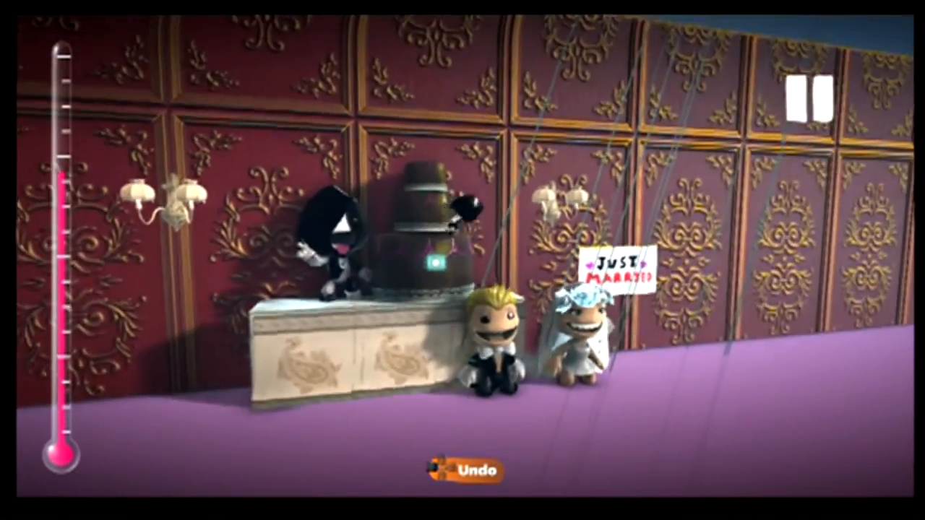
# Step: Pick Green Sequins from Popit Materials for the lawn around the brick path
pyautogui.click(808, 98)
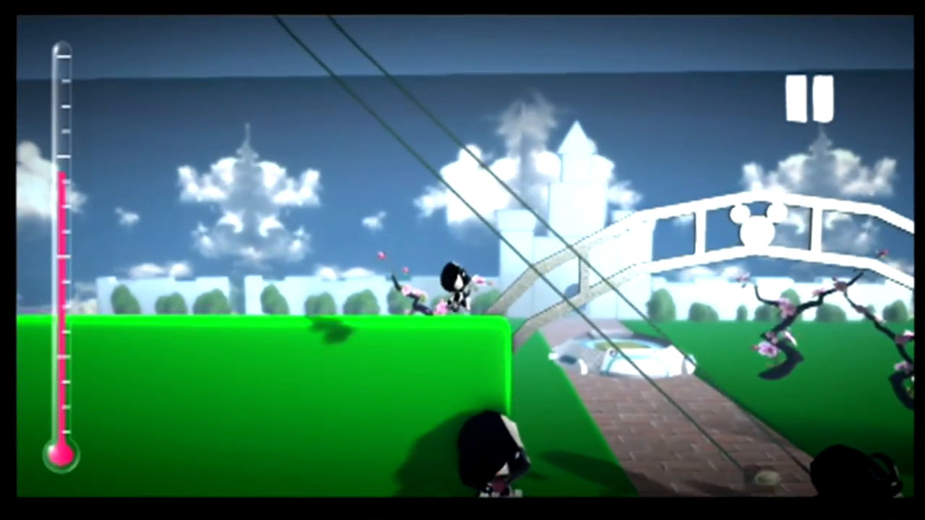
pyautogui.click(807, 92)
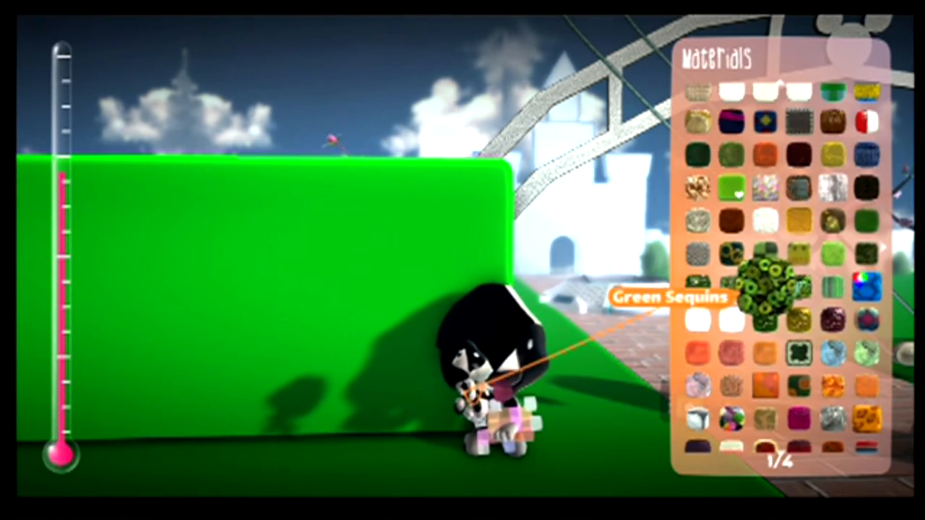
pyautogui.moveTo(699, 288)
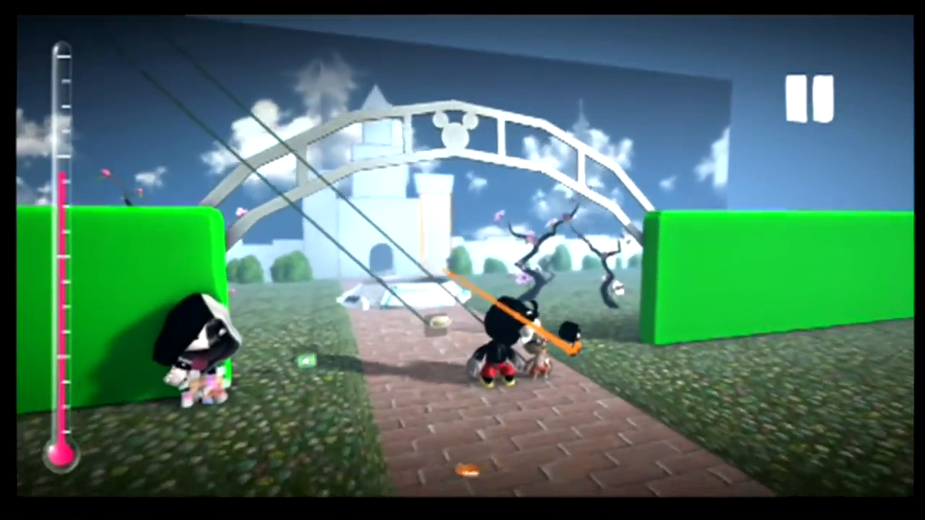
pyautogui.click(811, 97)
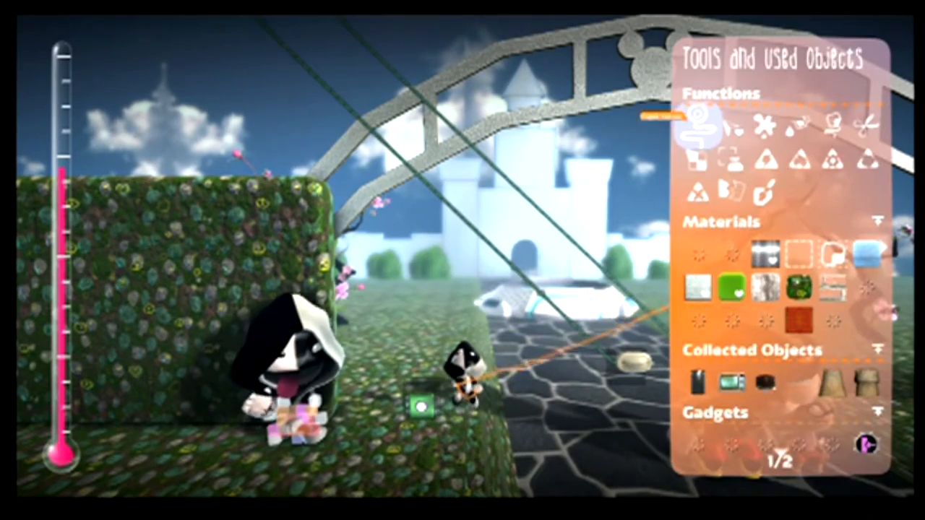
# Step: Show the Tools and Used Objects page for the castle garden level
pyautogui.click(704, 156)
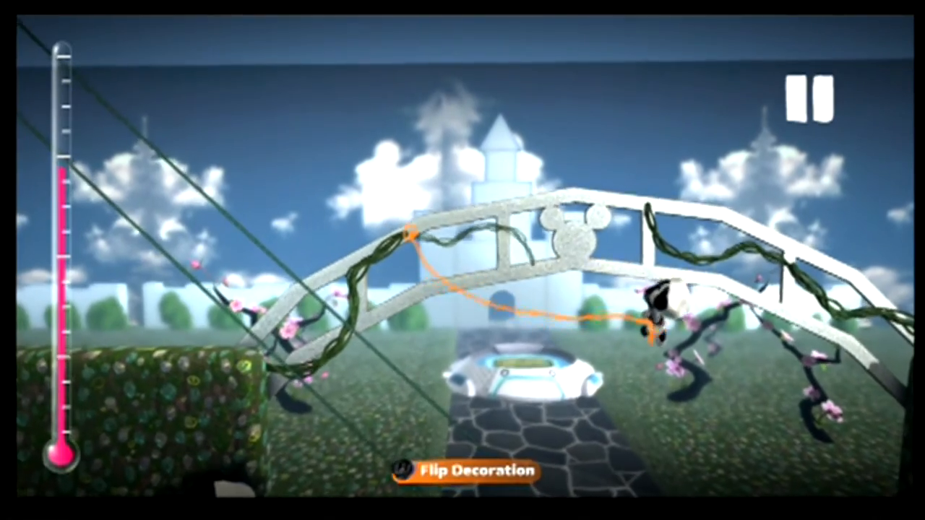
# Step: Reposition and tweak the costumed characters on the cobbled path before the castle
pyautogui.click(806, 98)
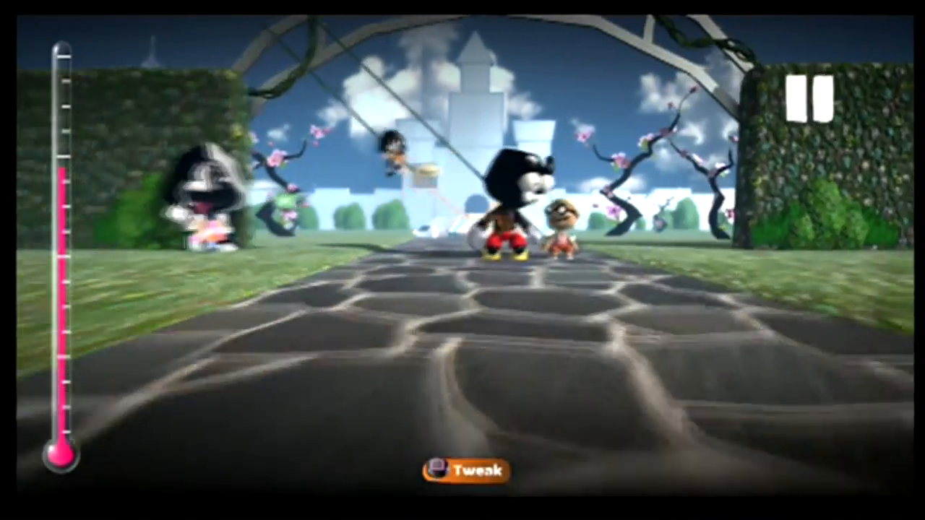
pyautogui.click(463, 470)
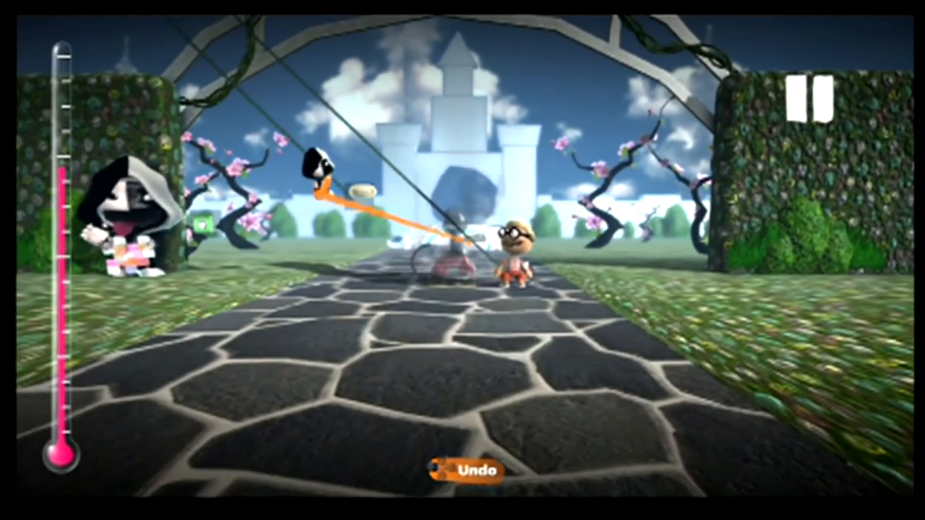
pyautogui.click(810, 98)
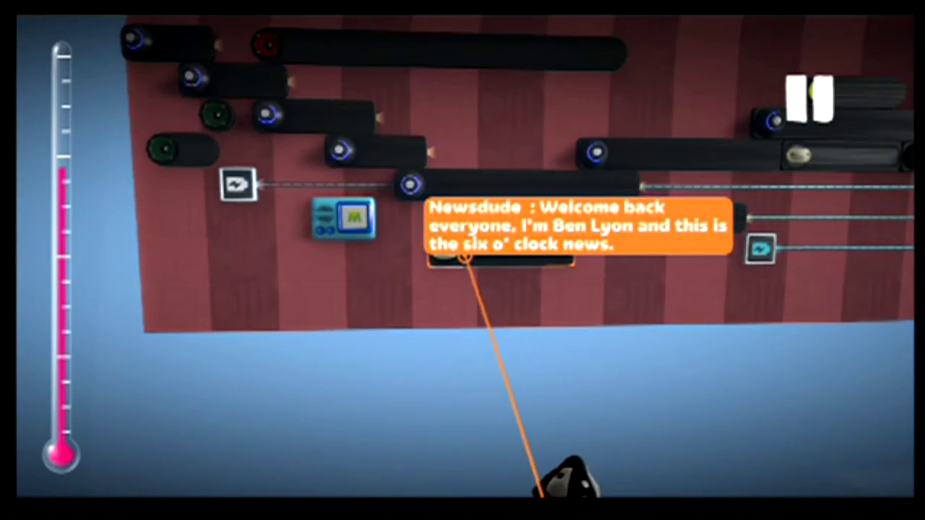
# Step: Tweak the newsreader's Magic Mouth and turn on its Movie Camera option
pyautogui.click(485, 250)
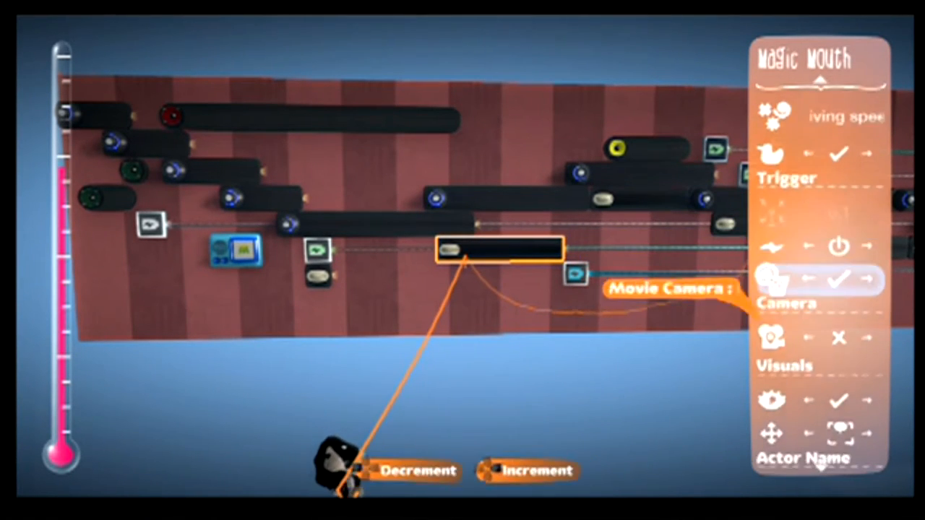
# Step: Close the Magic Mouth menu, exit the sequencer and return to the news studio
pyautogui.scroll(-3)
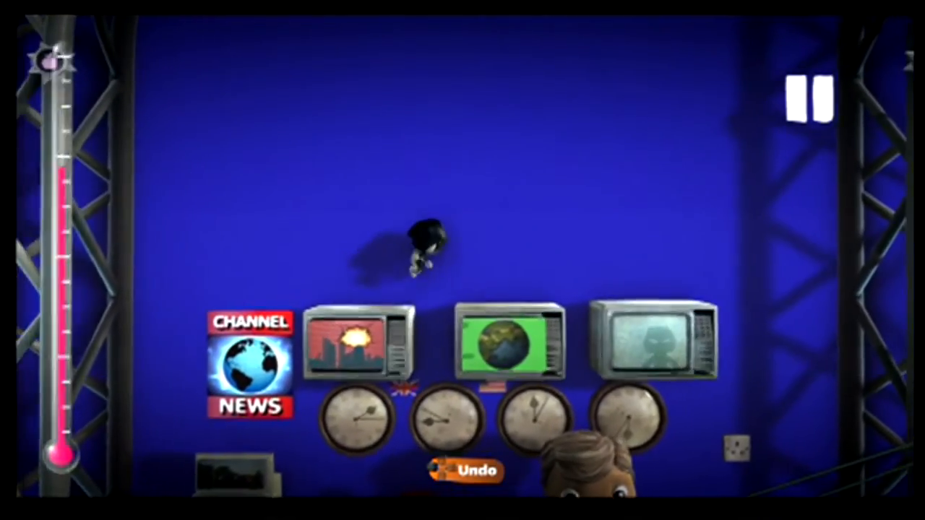
# Step: Tweak the presenter sackbot seated at the blue studio's news desk
pyautogui.click(813, 98)
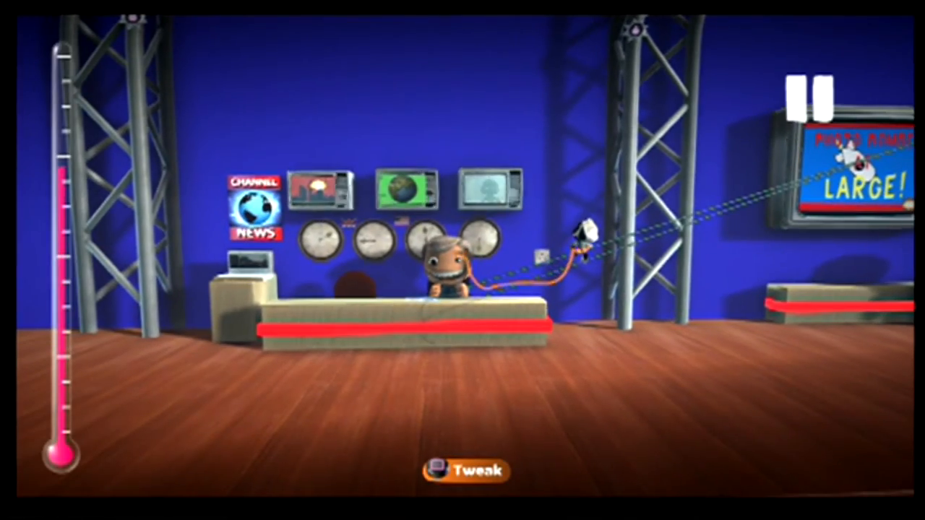
pyautogui.click(466, 470)
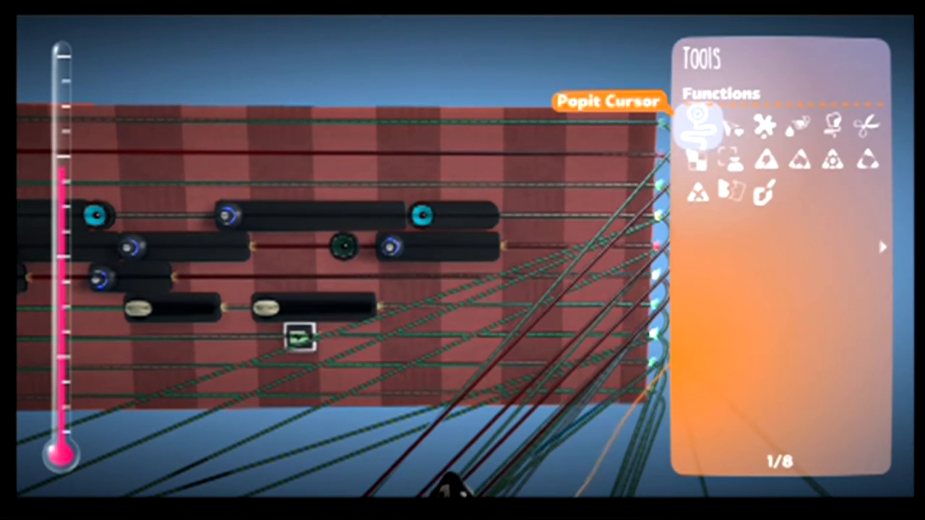
# Step: Browse Gadgets to the World Tweakers, such as the Global Anti-Gravity Tweaker
pyautogui.click(882, 247)
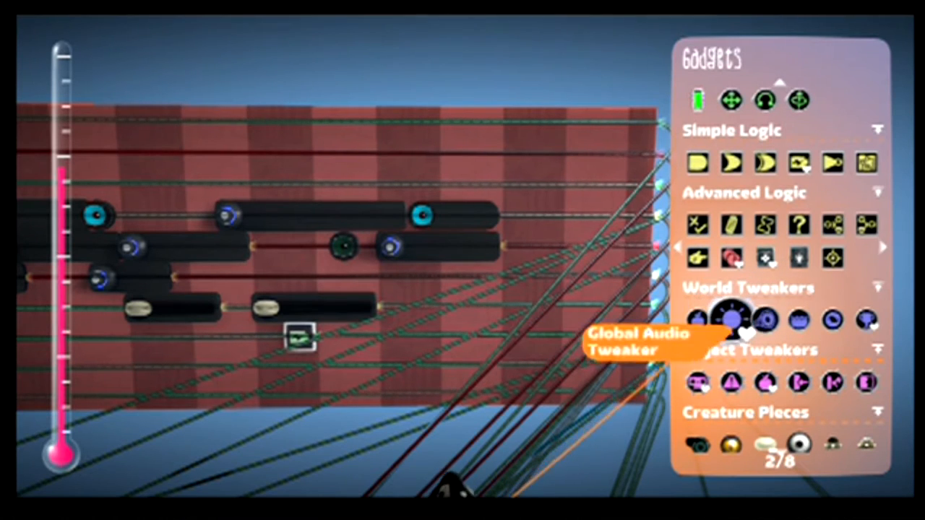
pyautogui.moveTo(700, 321)
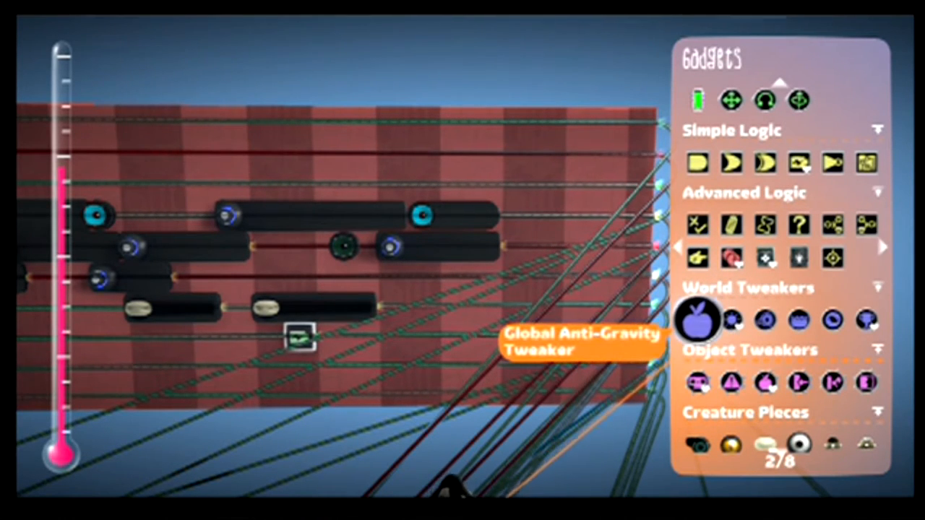
pyautogui.moveTo(833, 330)
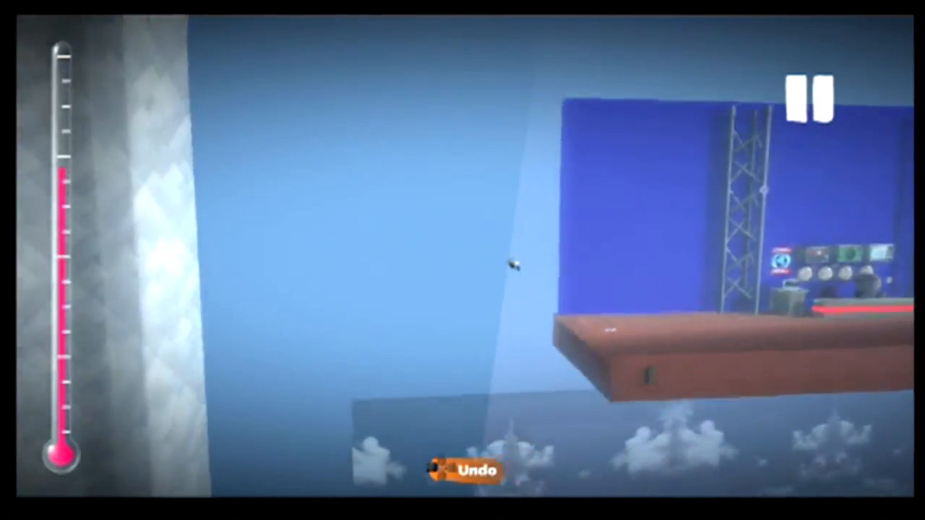
pyautogui.click(807, 94)
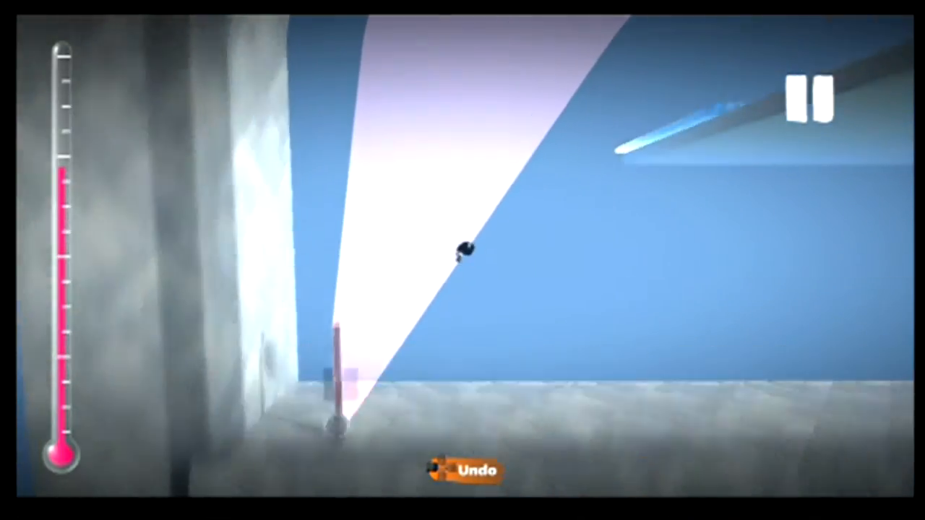
pyautogui.click(808, 97)
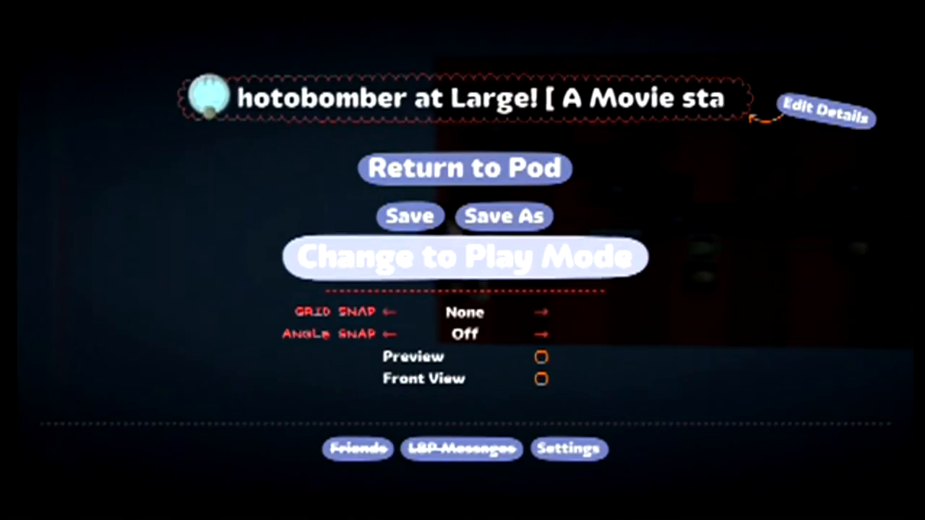
# Step: Bring up the pause menu offering Save, Save As and Change to Play Mode
pyautogui.click(466, 257)
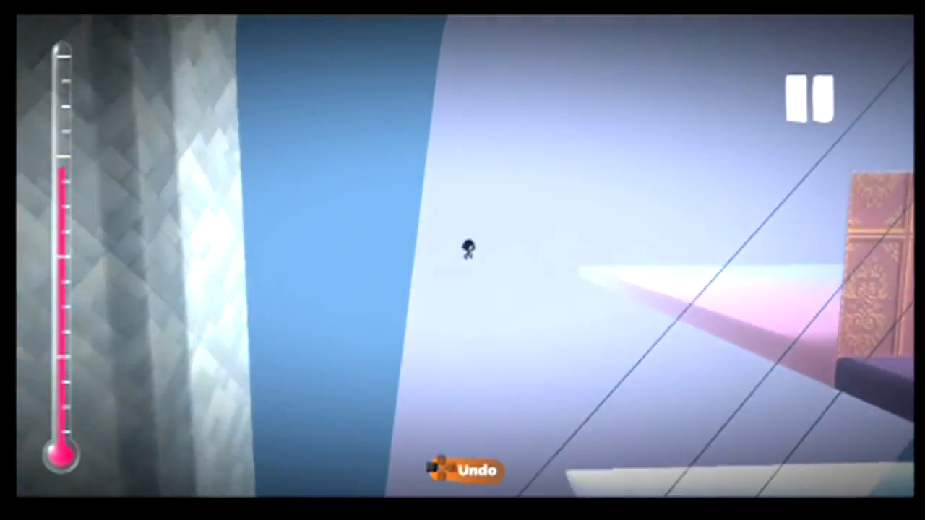
pyautogui.click(808, 98)
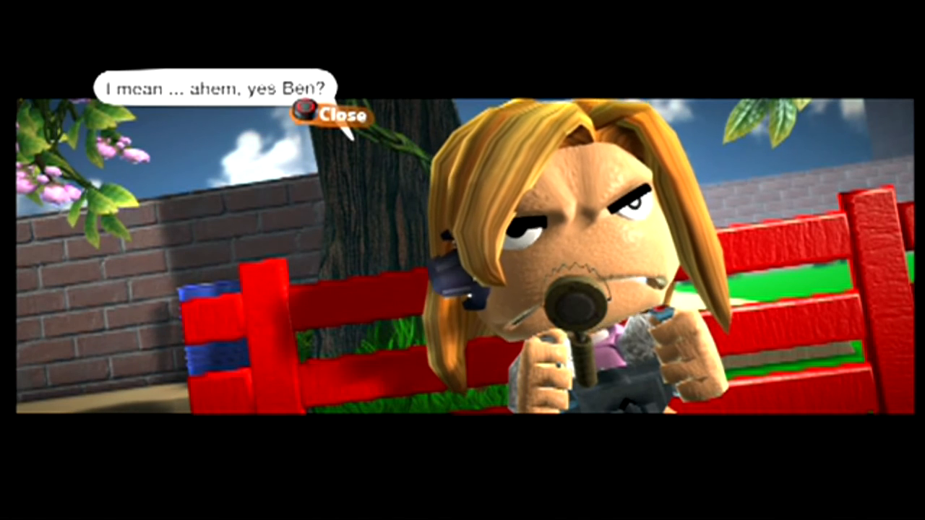
# Step: Play the cutscene where the blonde character on the red bench answers Ben
pyautogui.click(305, 117)
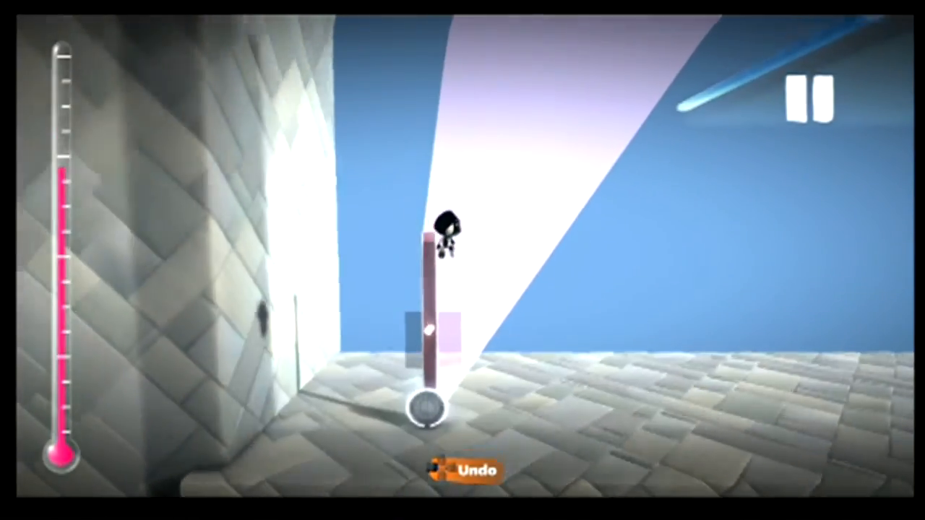
# Step: Hover the Sackboy up into the sky until the cardboard THX letters appear
pyautogui.click(805, 98)
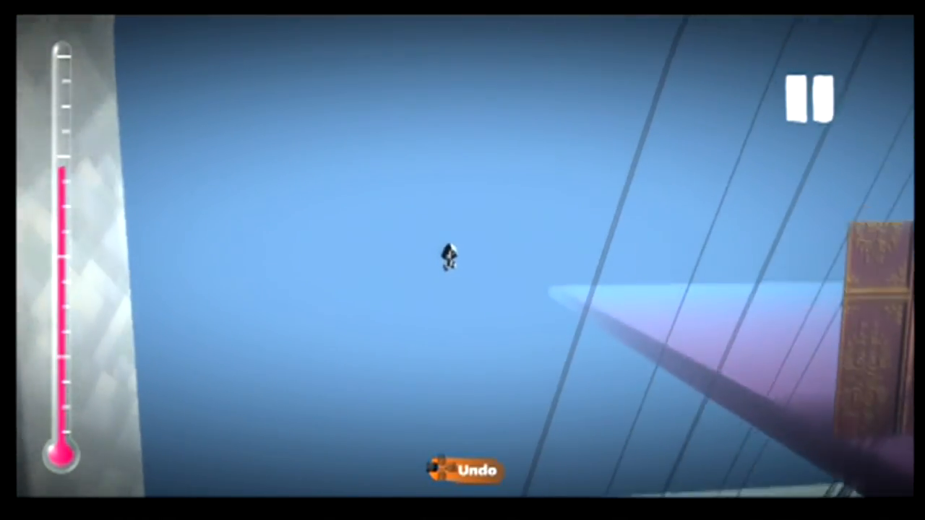
pyautogui.click(809, 98)
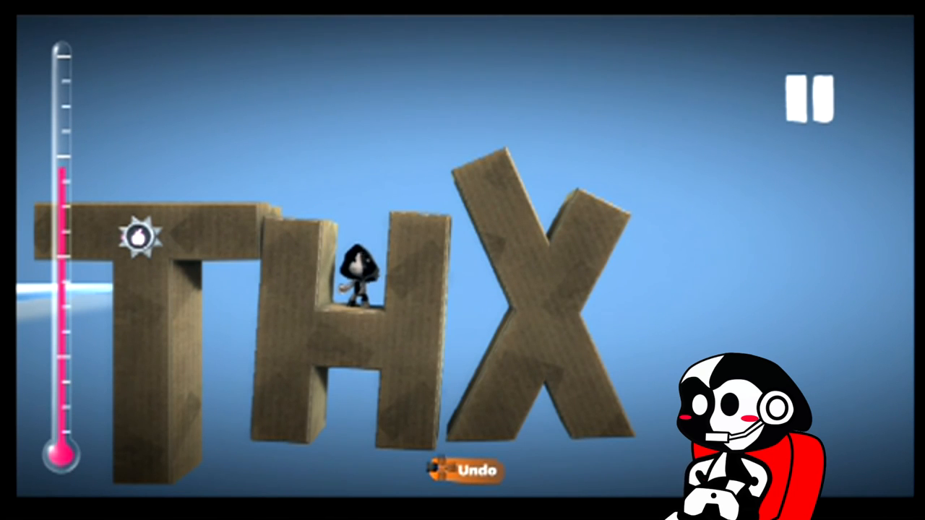
# Step: Leave Hover Mode so the Sackboy rests inside the H of the THX title
pyautogui.click(806, 98)
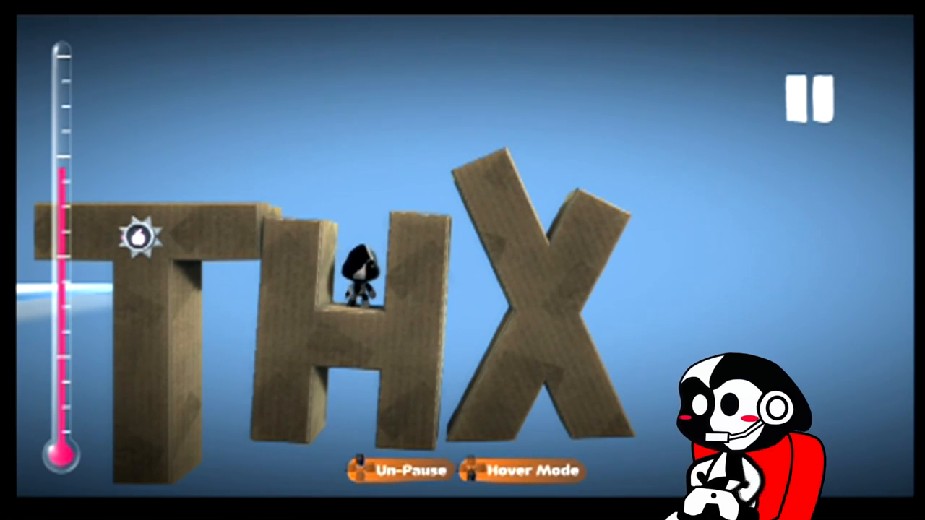